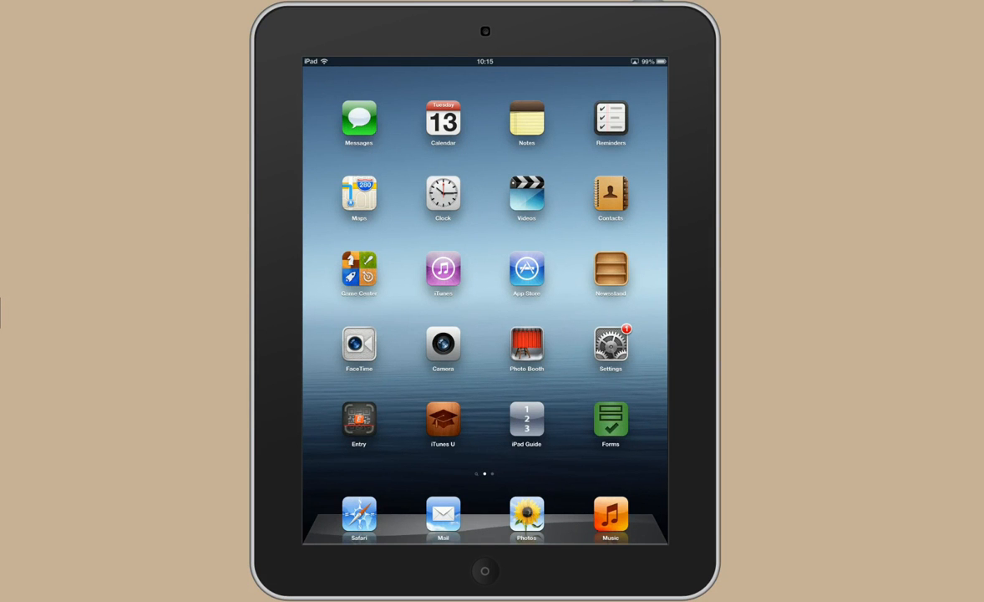
Step: Try to launch the Forms app from the home screen
click(610, 419)
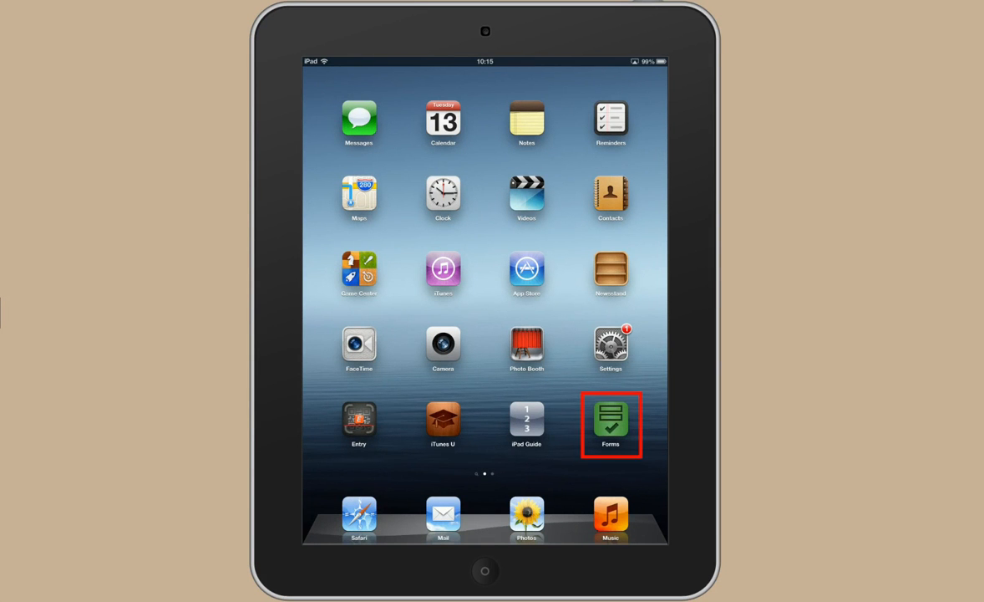
click(610, 420)
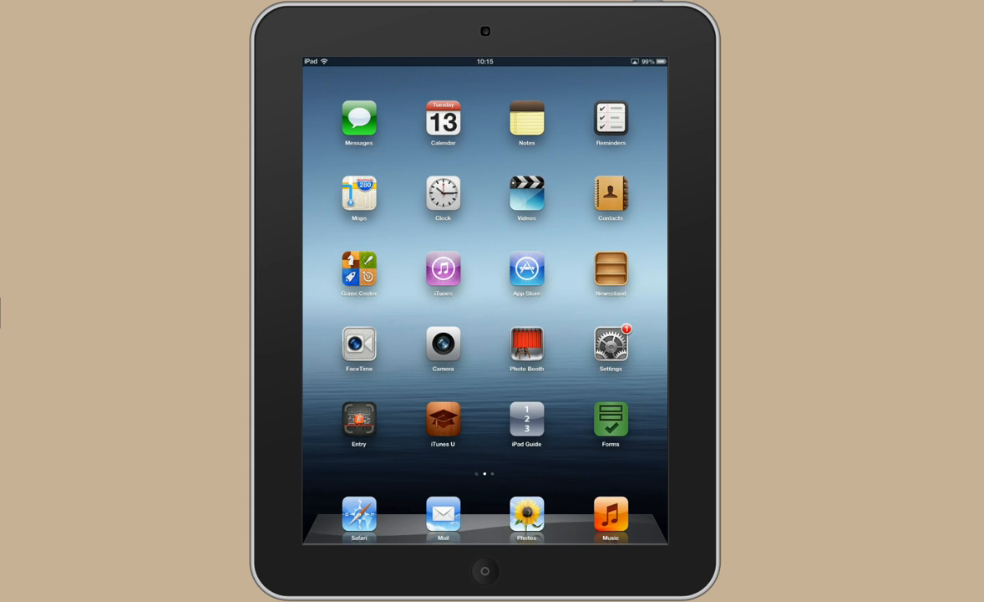
click(610, 420)
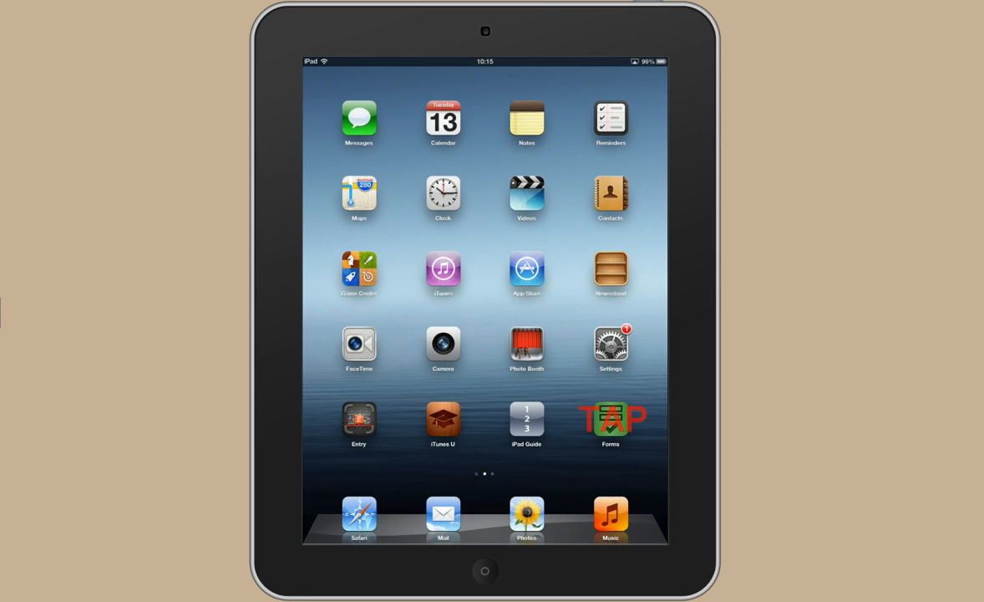
click(610, 418)
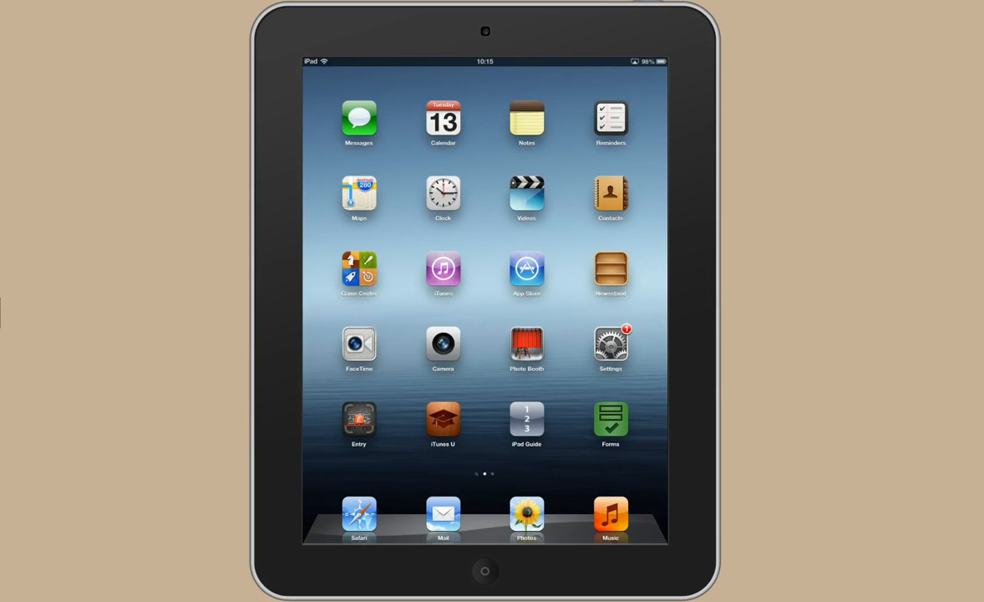
Step: In Mail, copy the Google form link from the 'google form for ipads' email
click(442, 516)
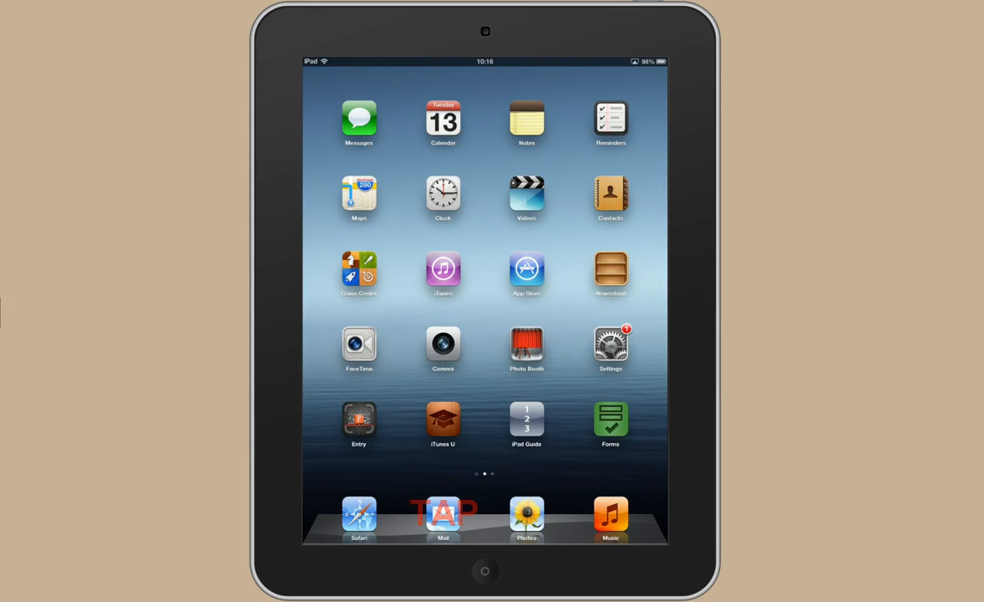
click(443, 515)
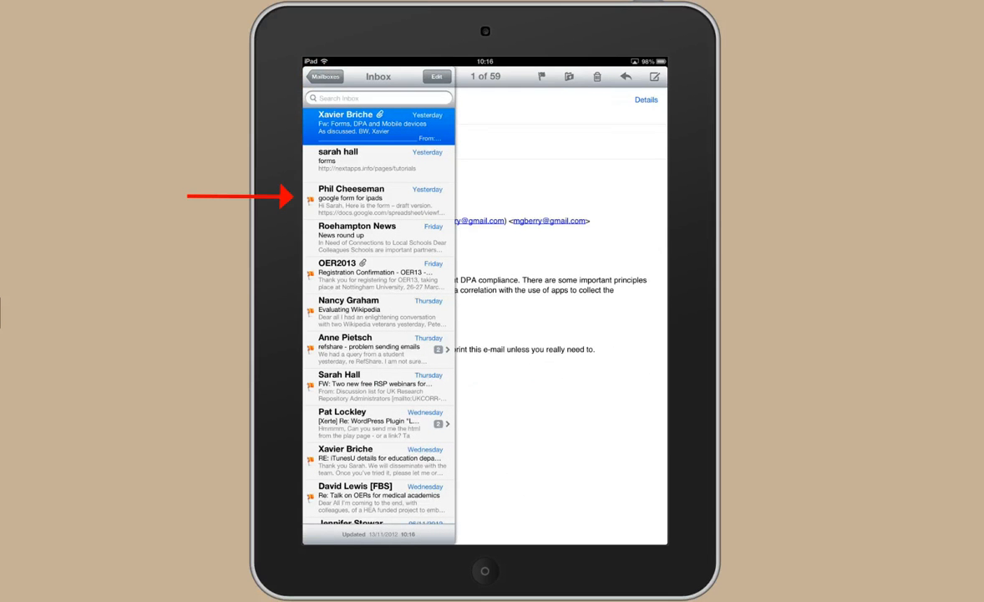
click(376, 196)
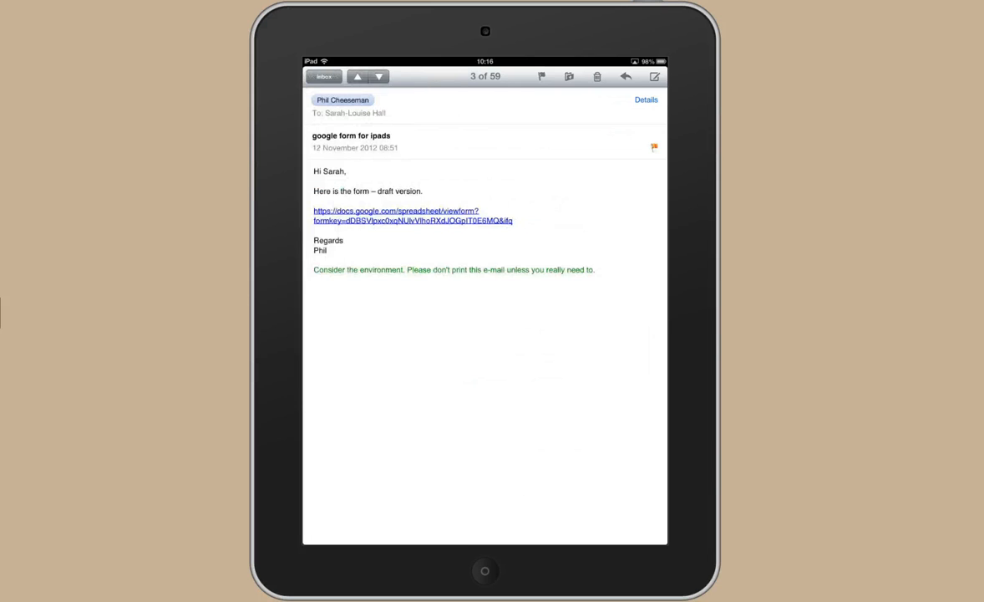
click(400, 215)
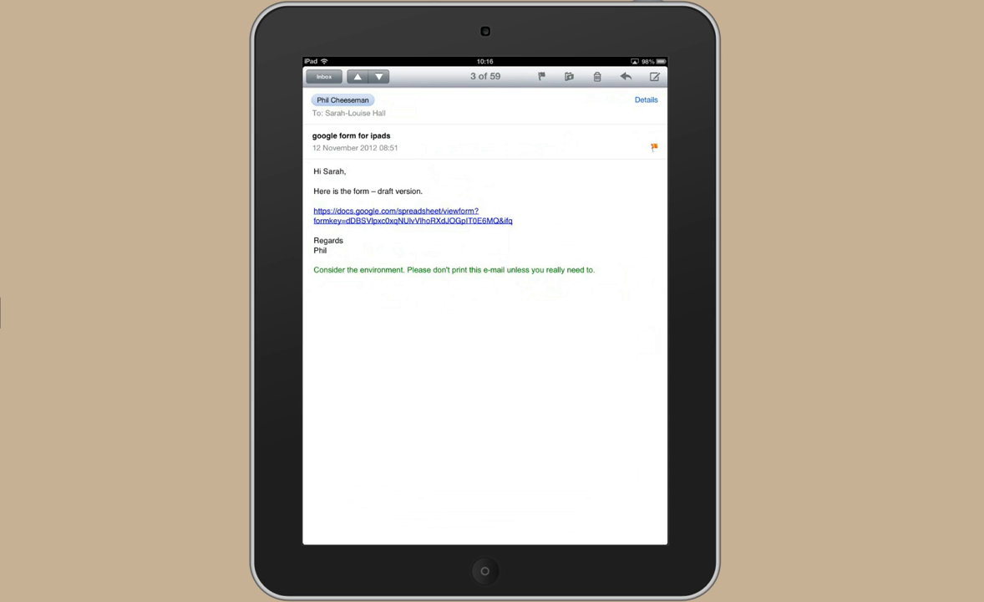
click(413, 214)
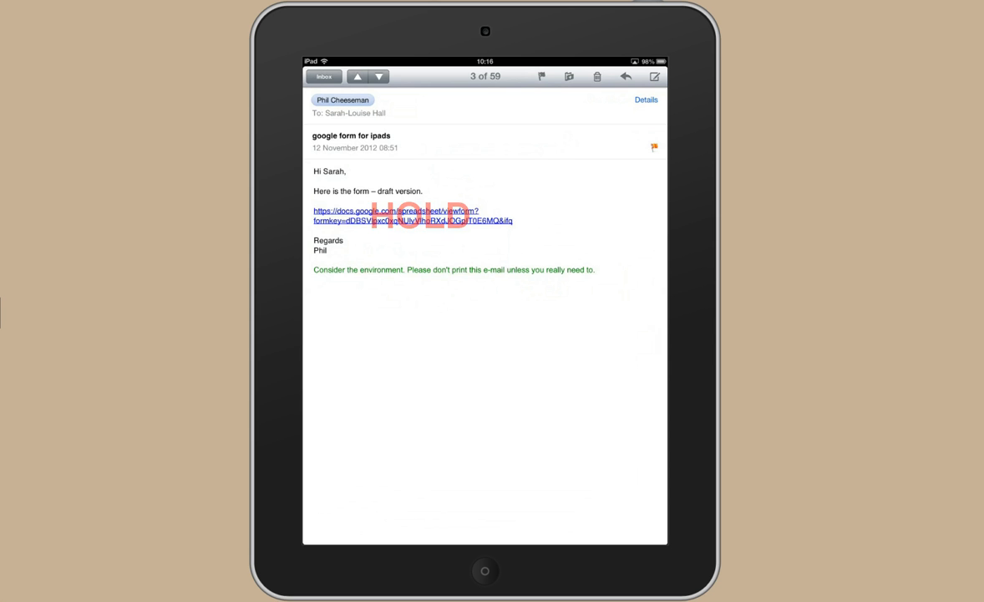
click(401, 215)
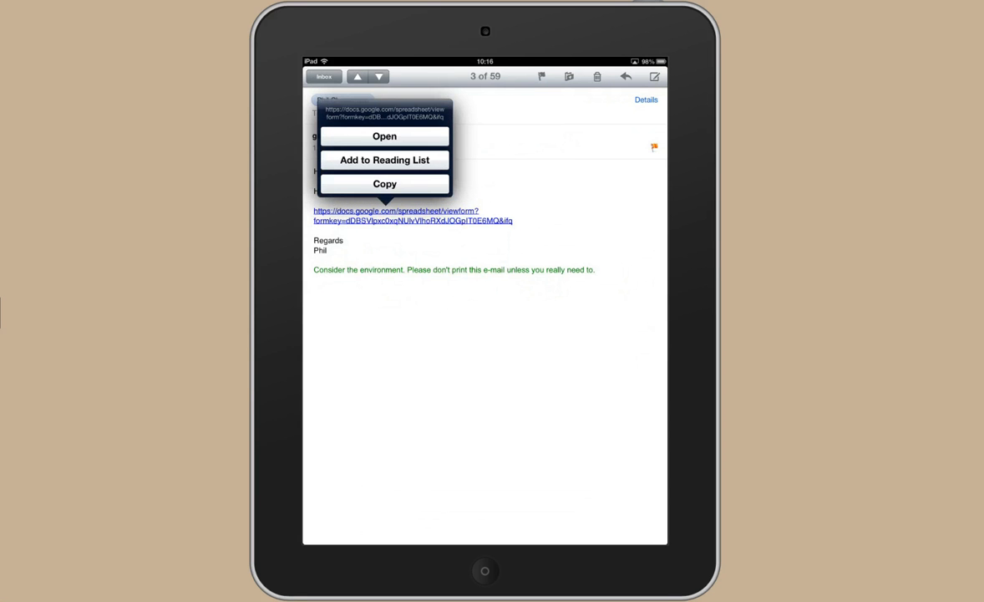
click(384, 183)
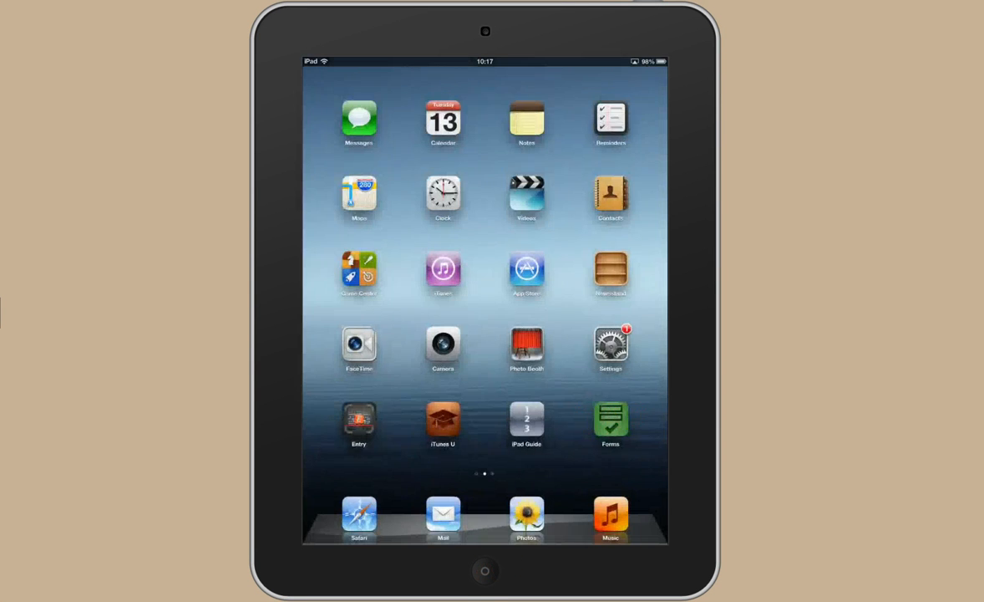
Step: Create a new form in Forms by pasting the copied Google form link and saving
click(610, 419)
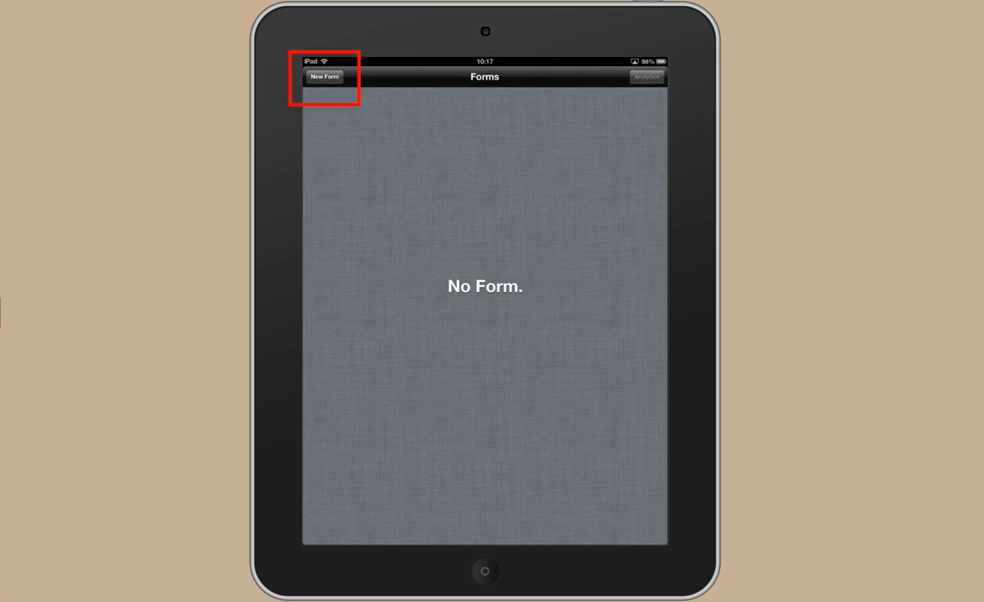
click(328, 79)
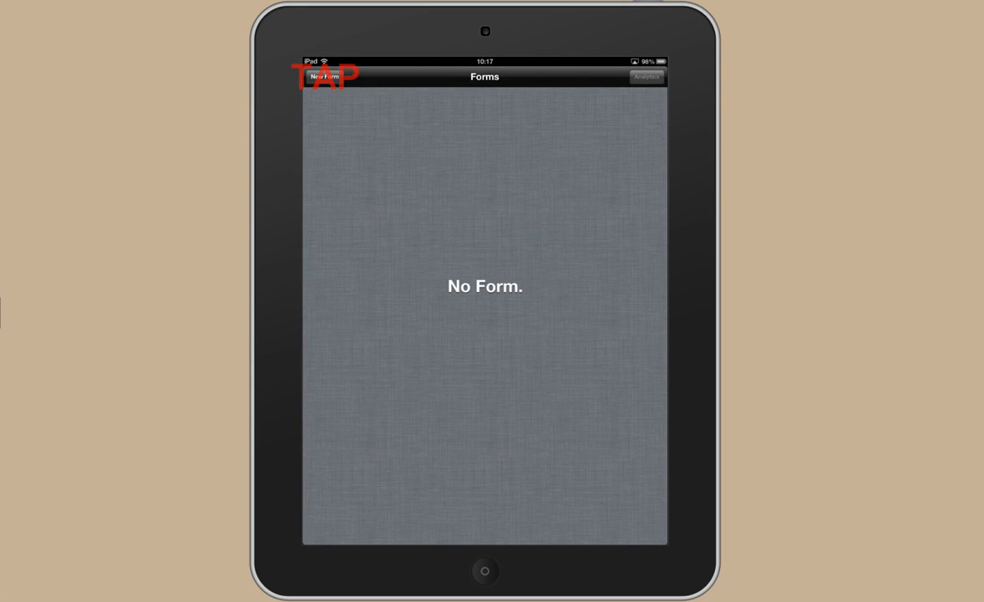
click(324, 77)
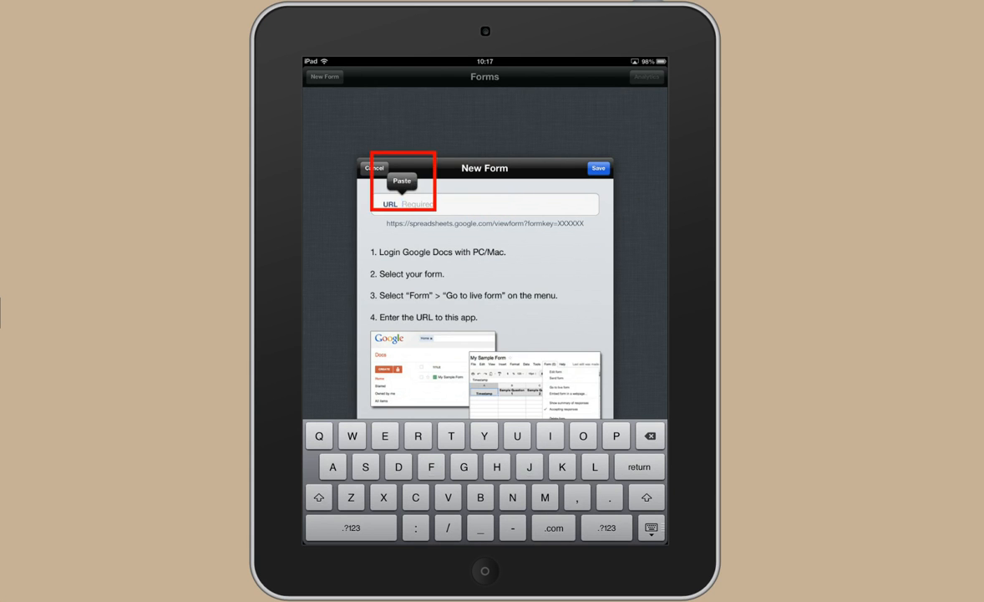
click(402, 181)
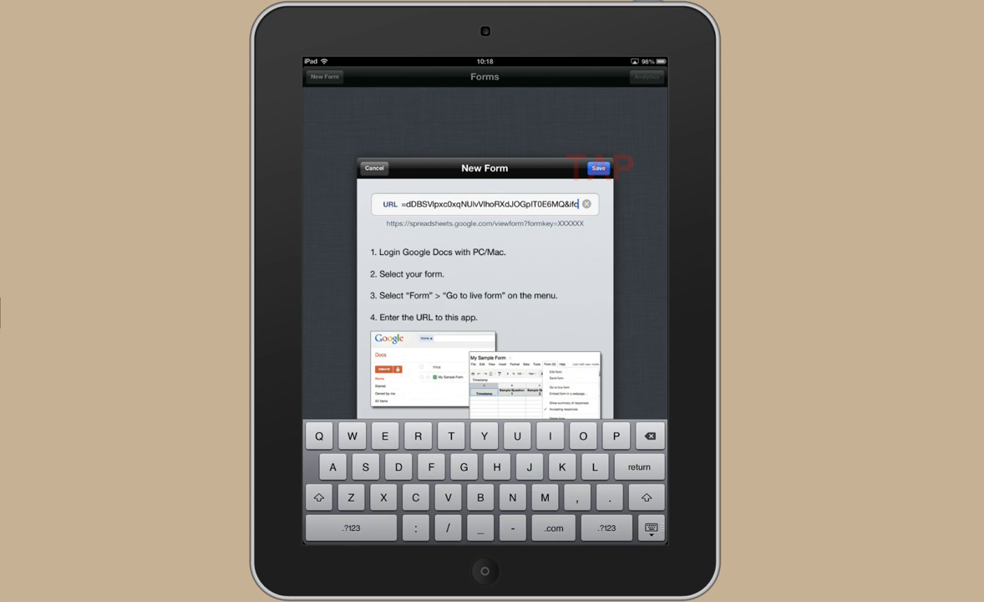
click(600, 168)
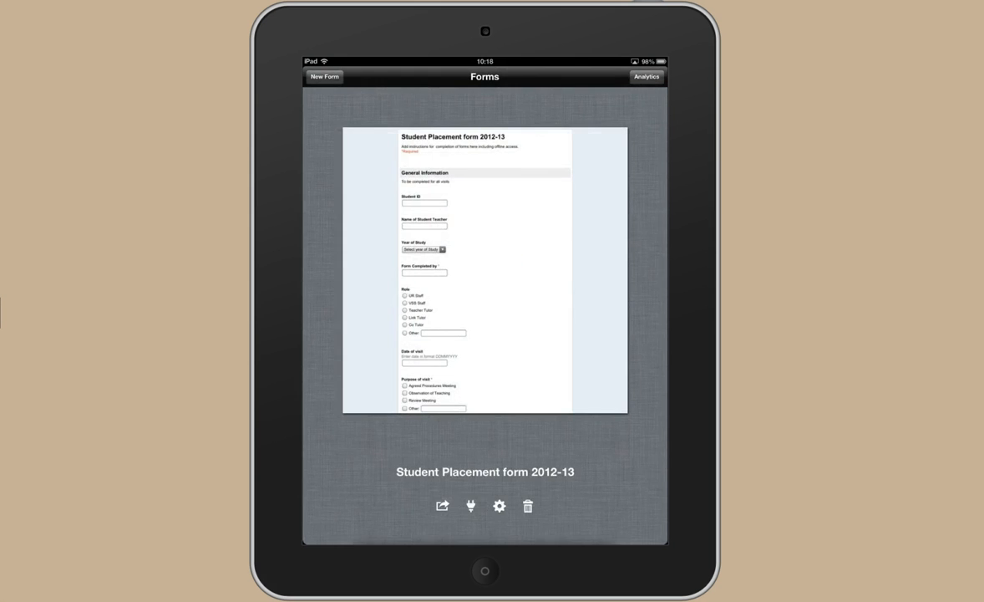
Step: Open the Student Placement form 2012-13, enter the Student ID, and advance to Form Completed by
click(484, 276)
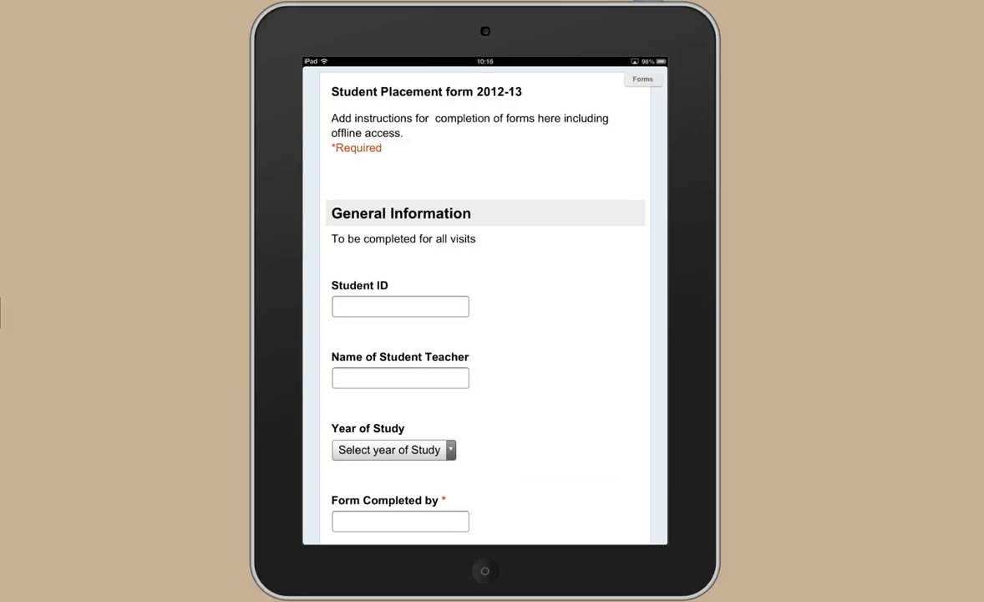
click(399, 305)
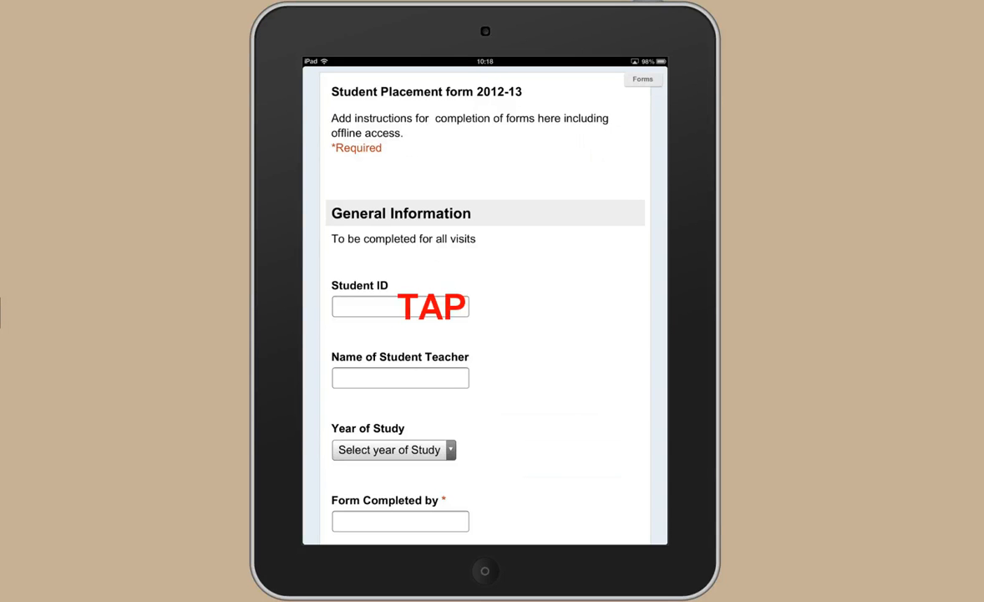
click(400, 306)
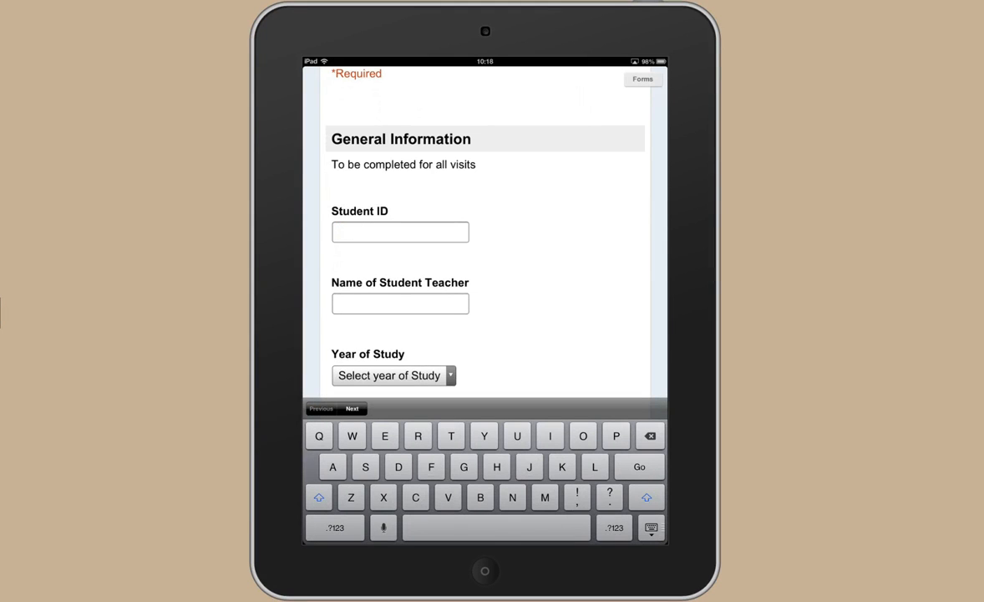
click(399, 232)
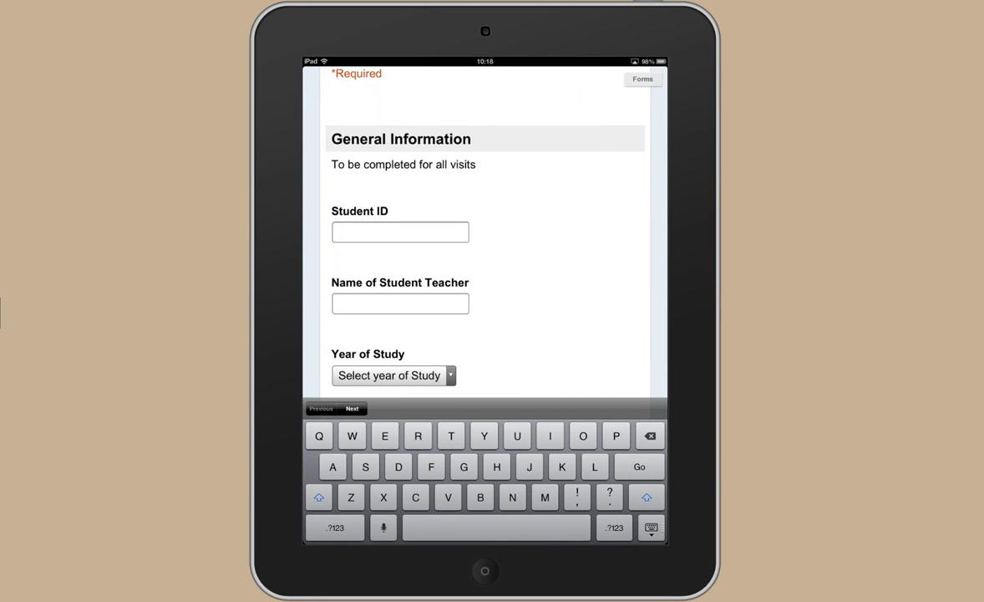
click(400, 231)
text(S)
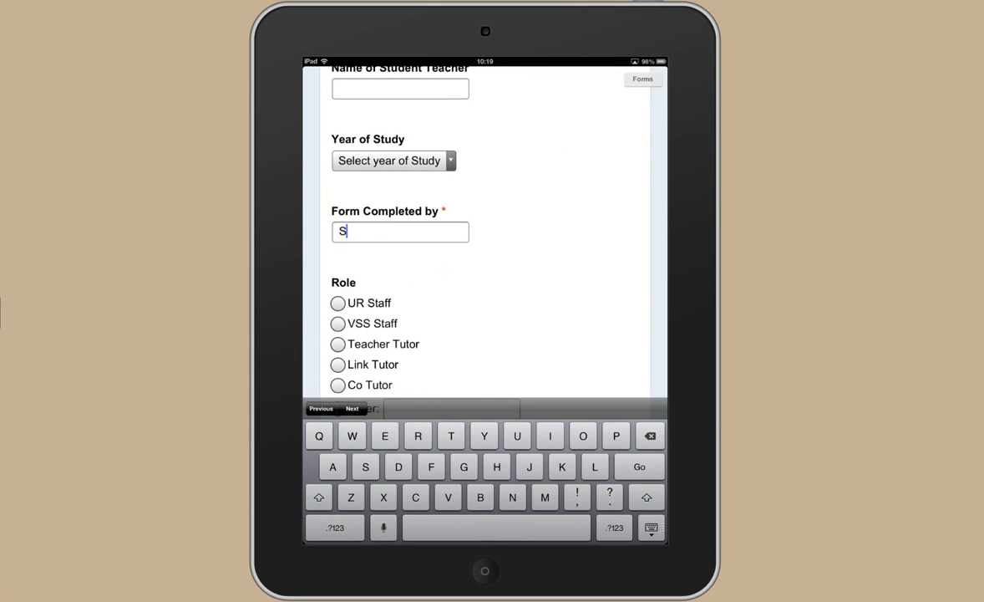
Step: Tick Agreed Procedures Meeting as the visit purpose and submit the form online
scroll(down, 3)
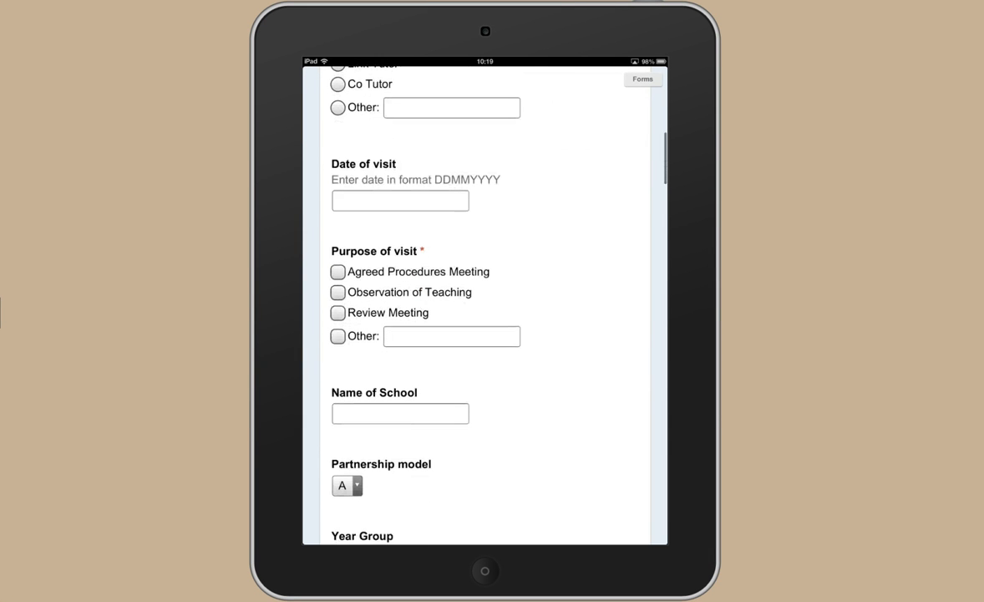
click(336, 272)
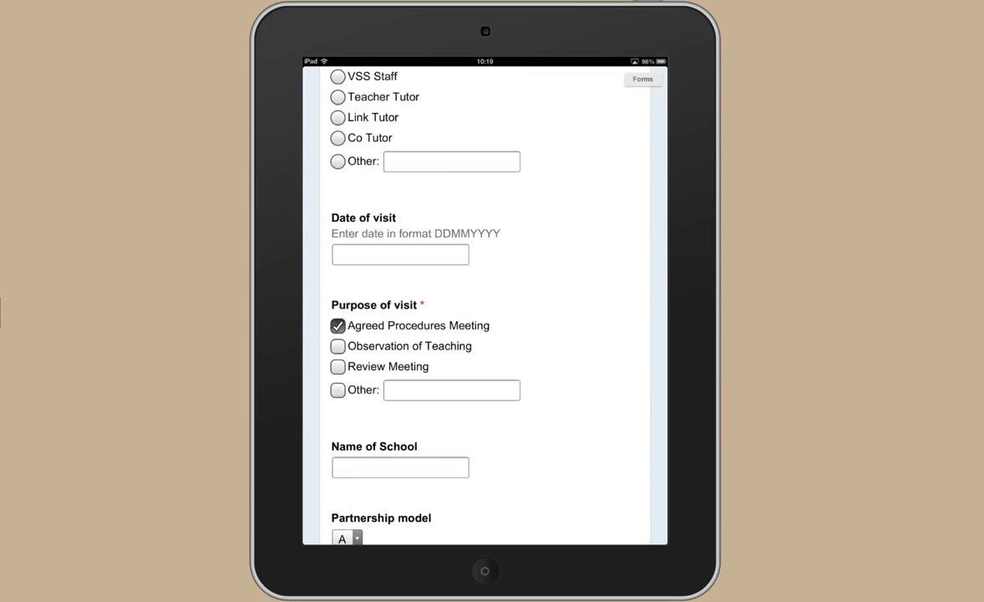
scroll(down, 3)
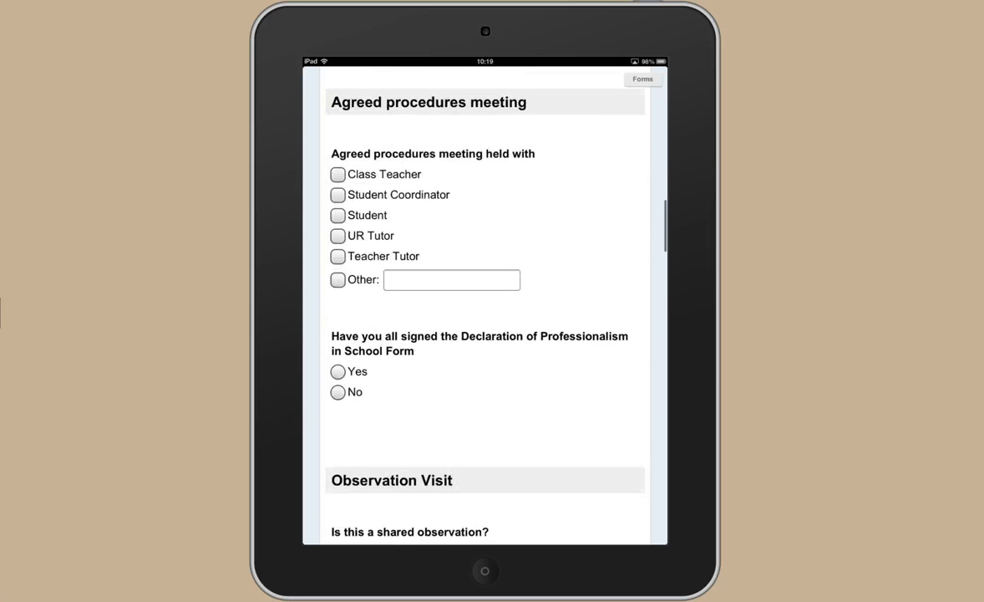
scroll(down, 3)
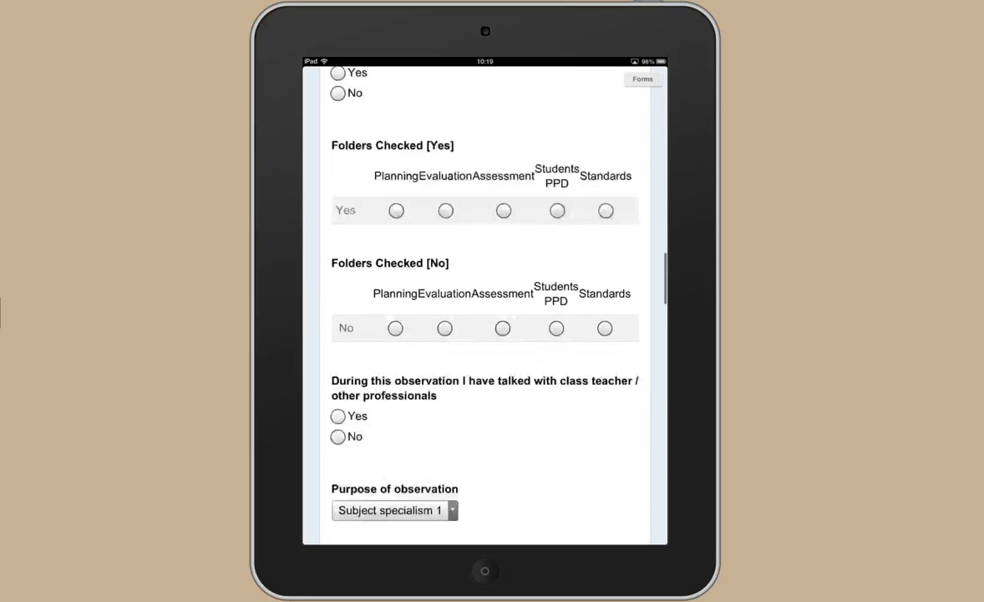
scroll(down, 3)
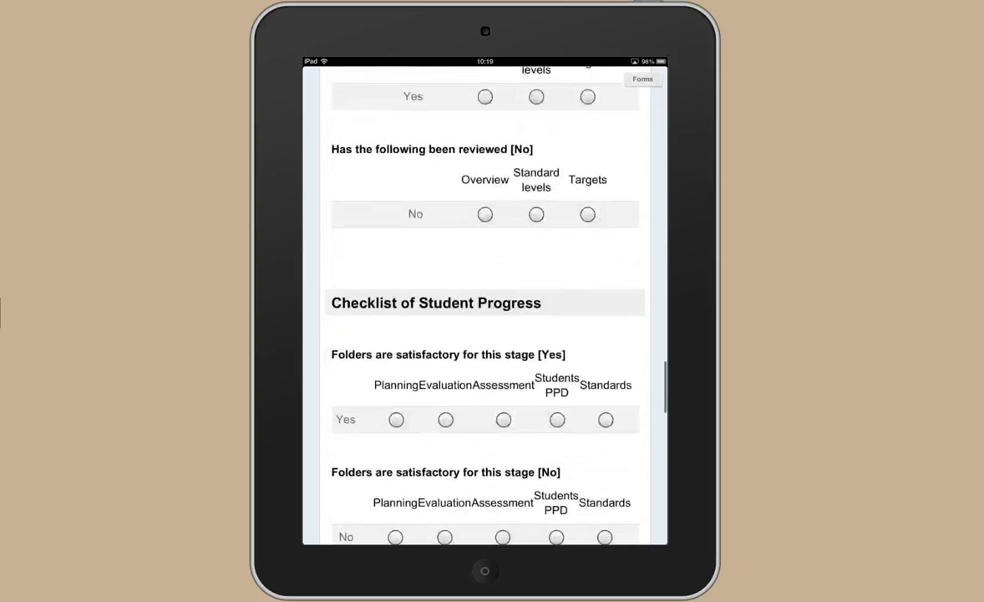
scroll(down, 3)
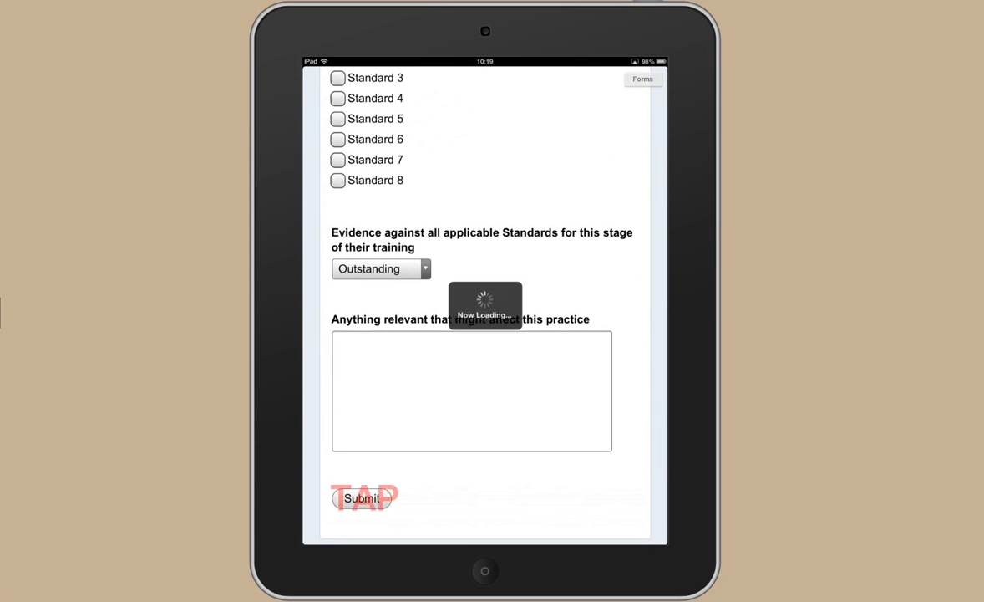
click(364, 498)
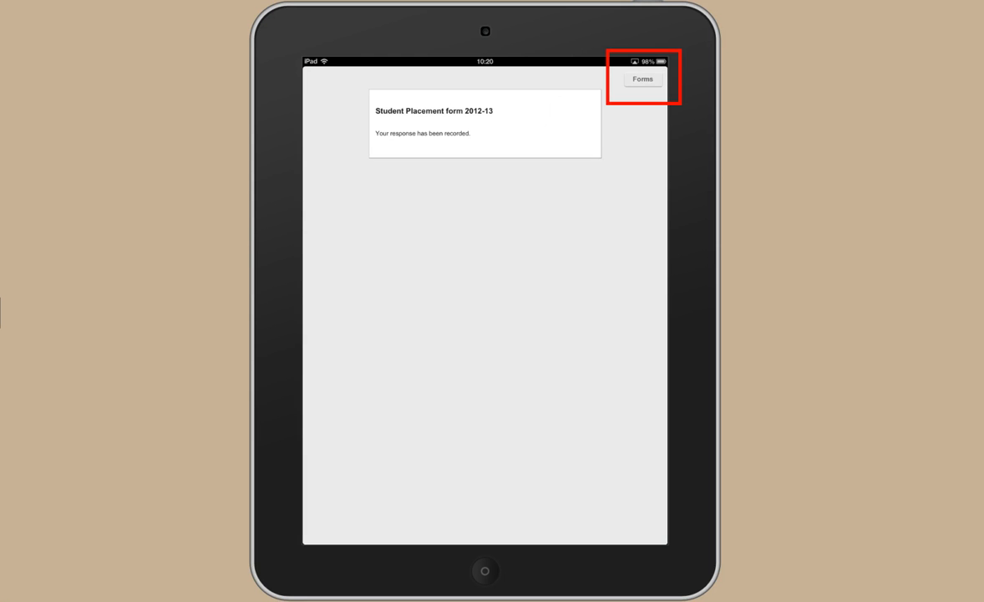
Step: Return to the Forms library from the submitted form
click(643, 79)
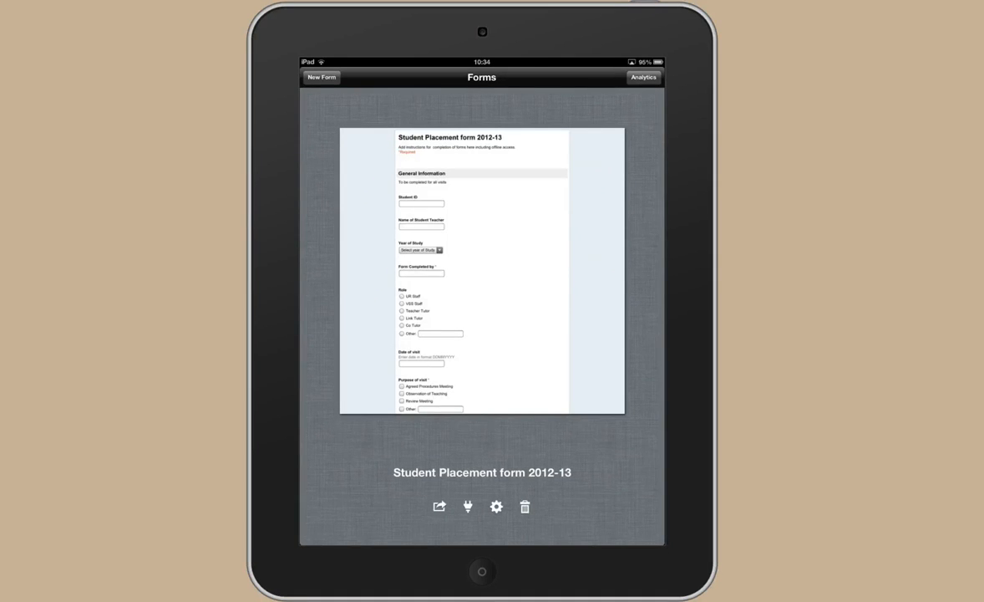
Step: Switch on Offline Mode for the Student Placement form 2012-13
click(467, 508)
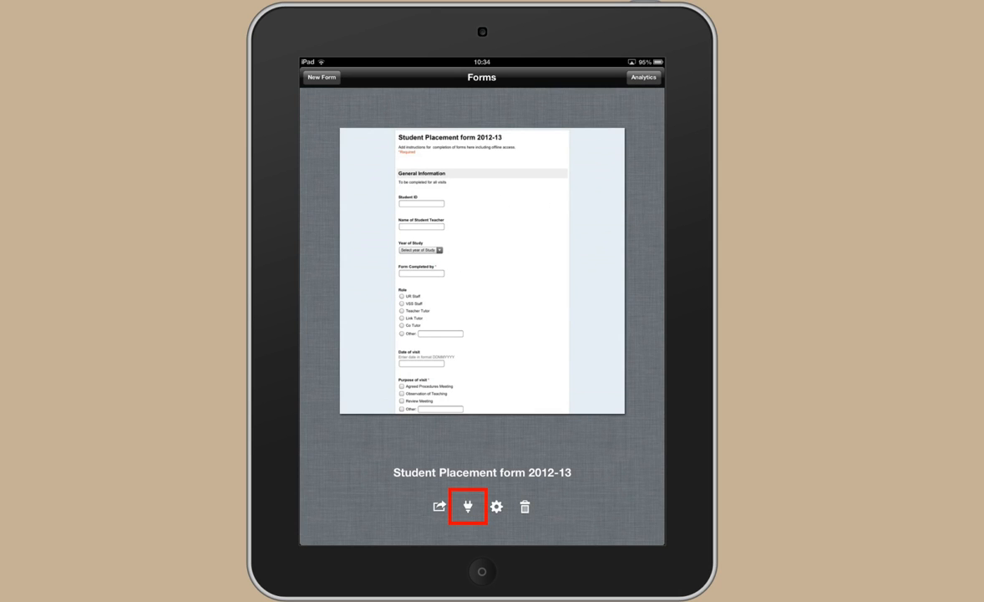
click(469, 507)
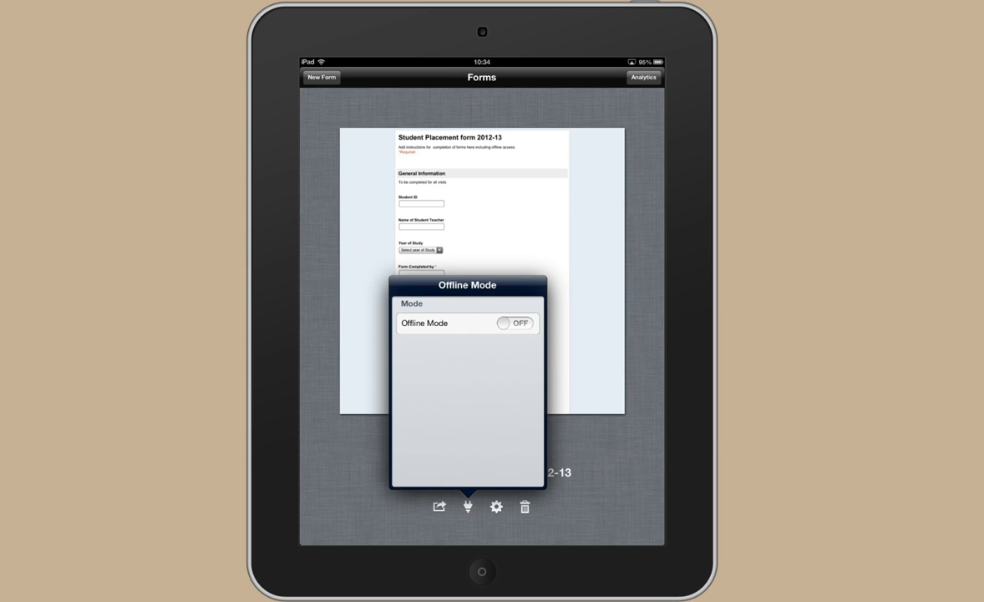
click(516, 323)
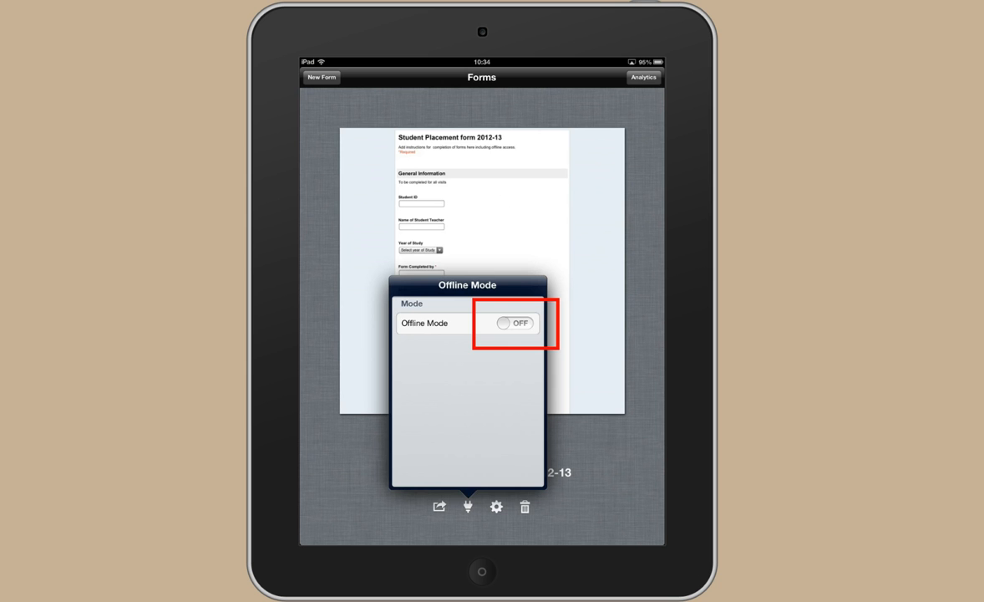
click(513, 324)
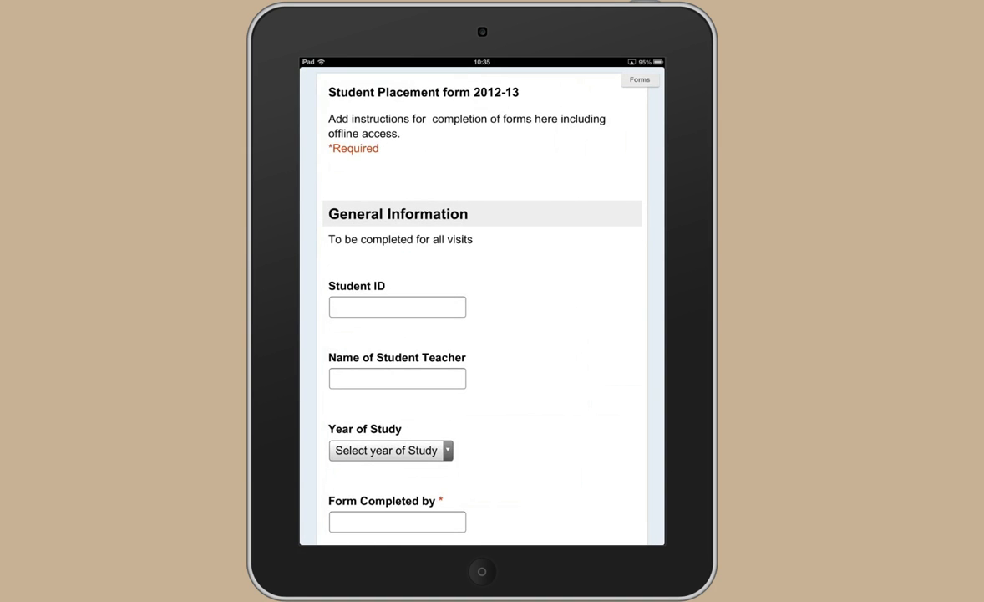
Step: Start Form Completed by with 'S' and submit the response while offline
scroll(down, 3)
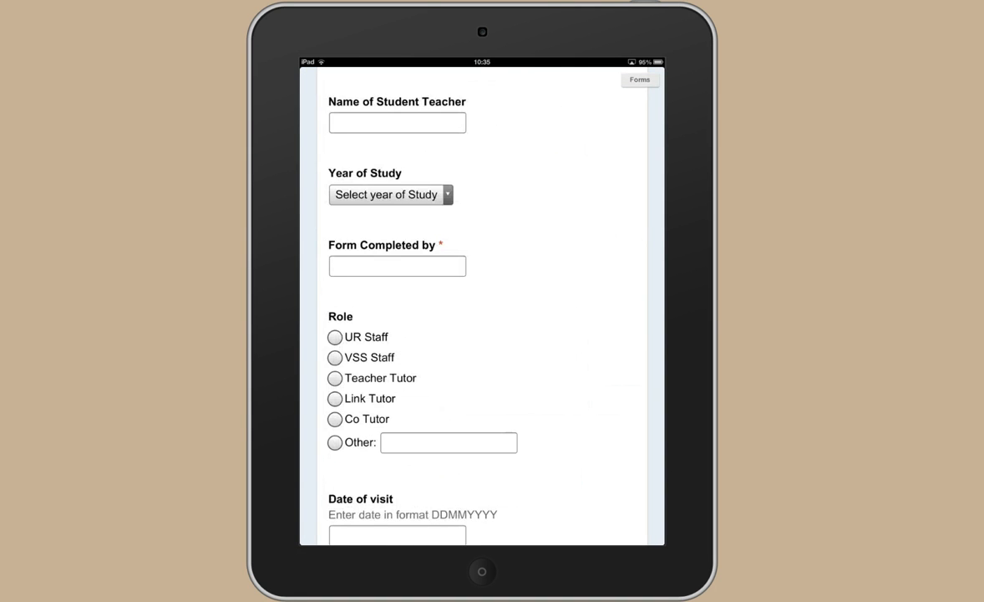
click(397, 266)
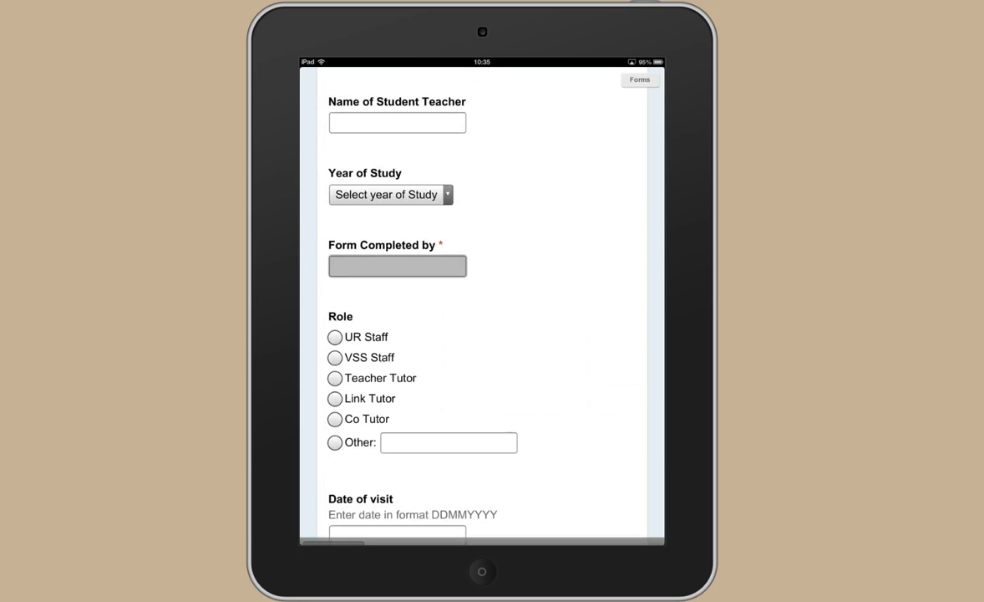
text(S)
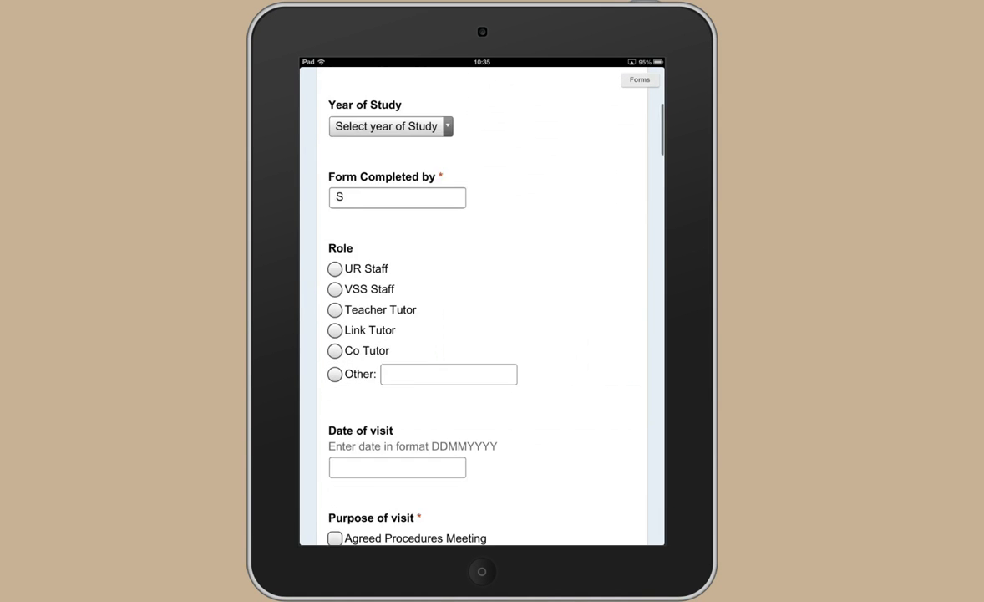
scroll(down, 3)
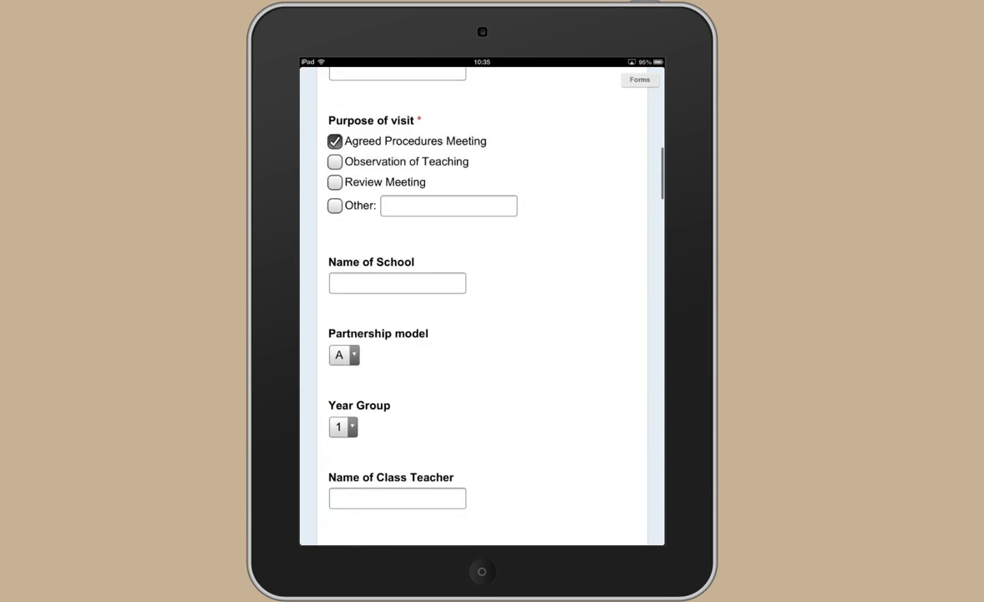
scroll(down, 3)
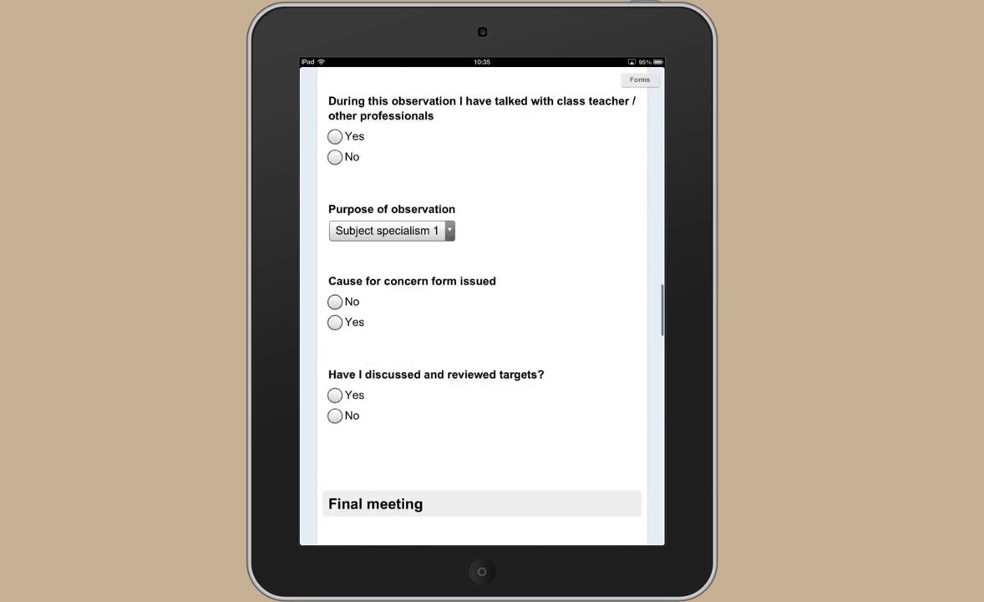
scroll(down, 3)
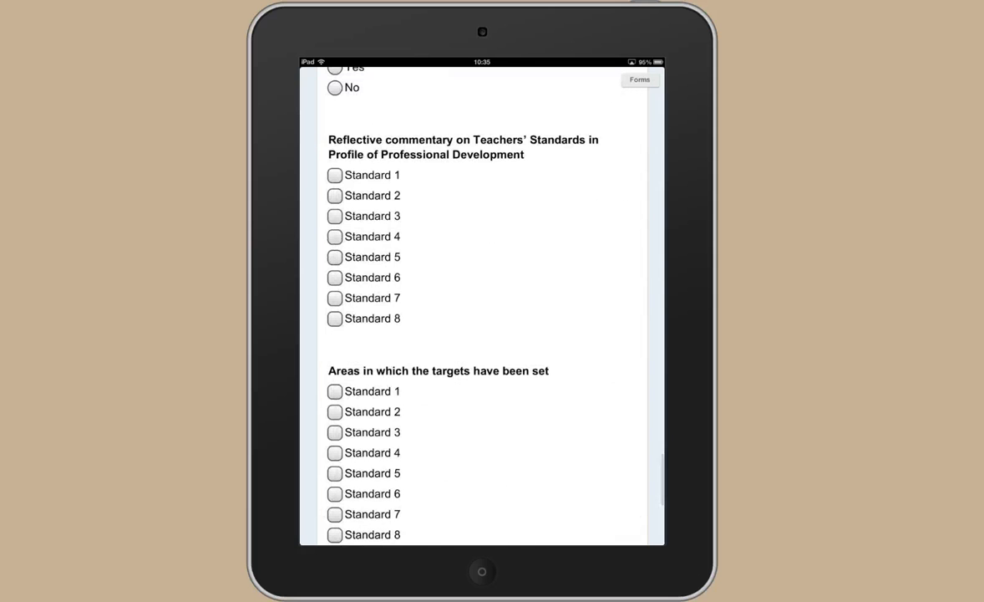
scroll(down, 3)
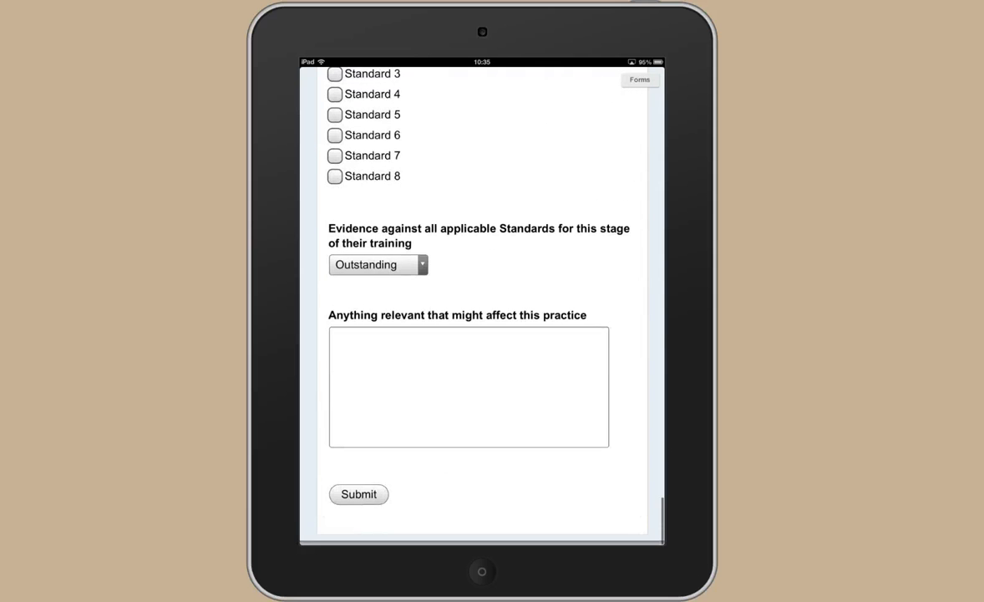
click(357, 494)
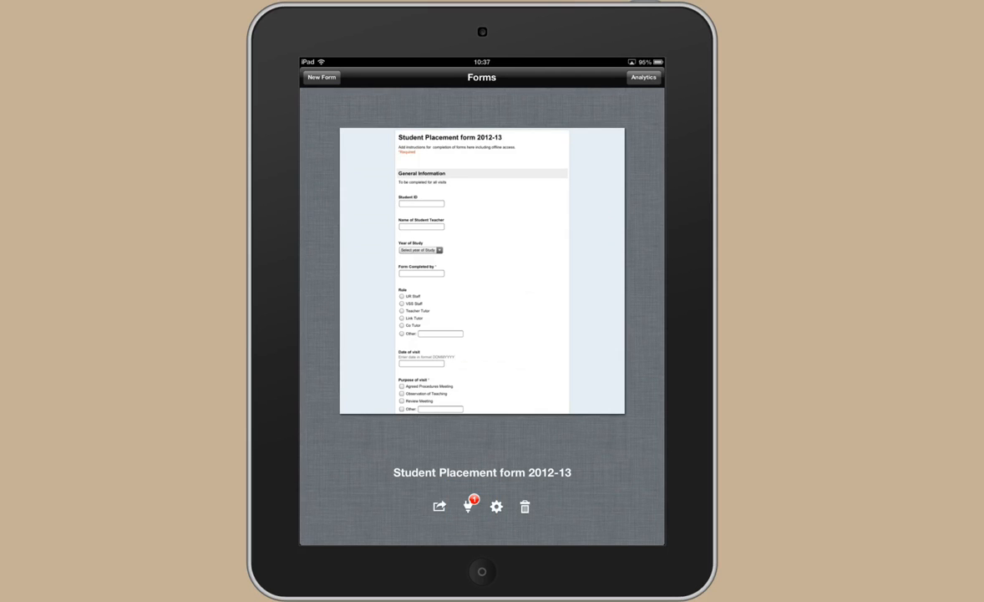
Step: Upload the one stored offline answer from the form's Offline Mode panel
click(468, 507)
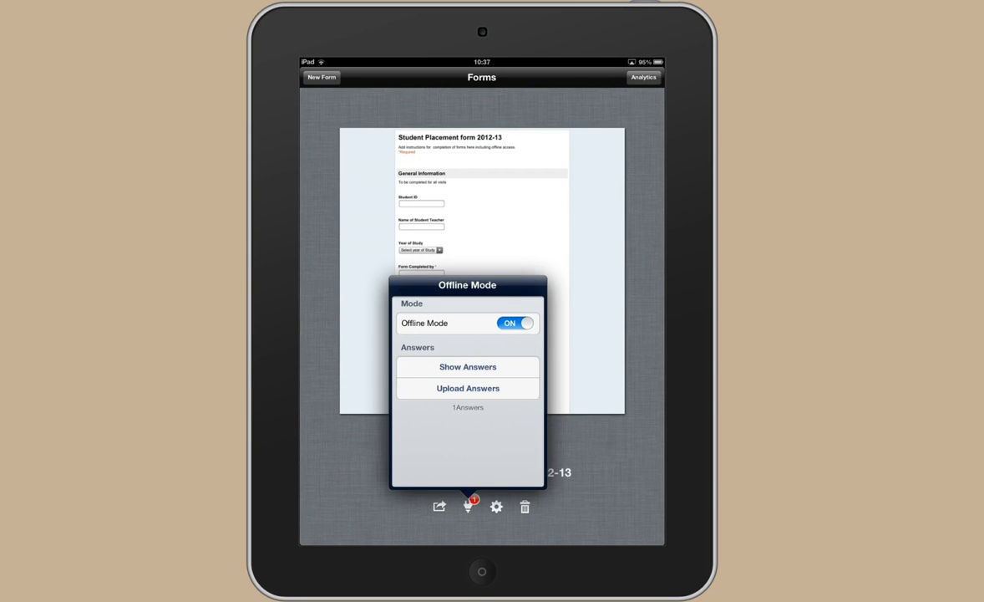
click(467, 388)
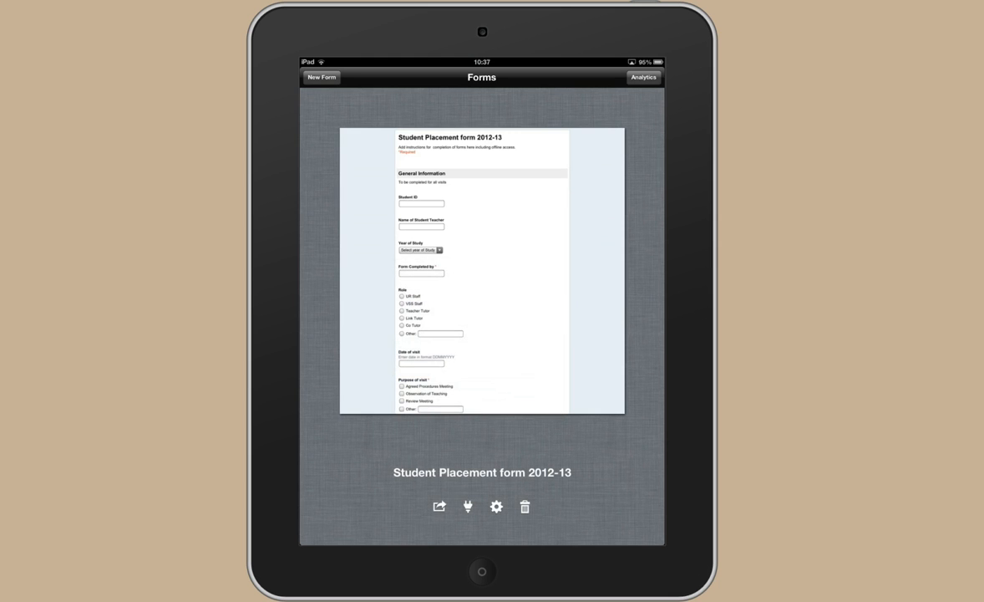
click(468, 507)
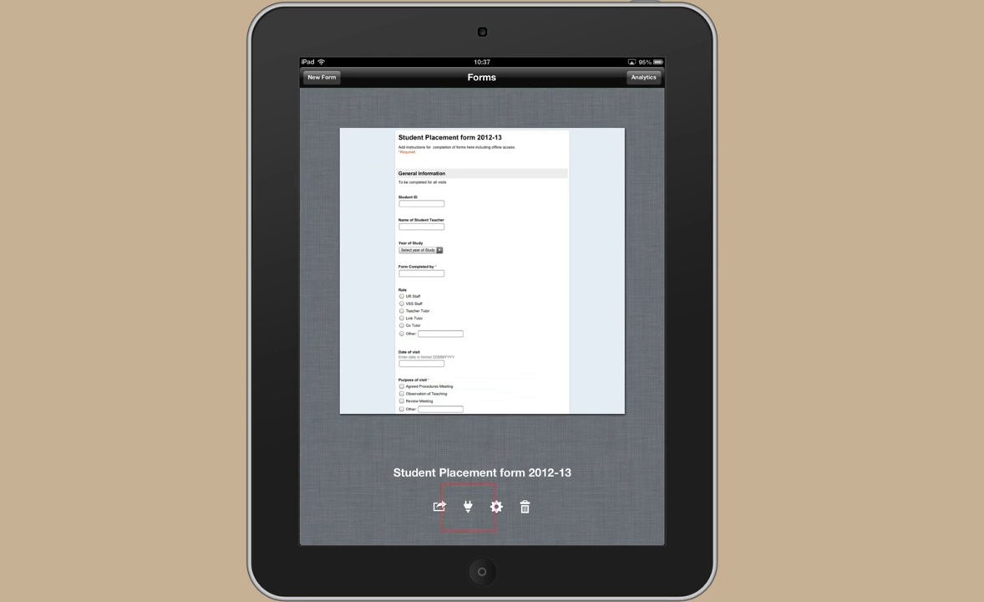